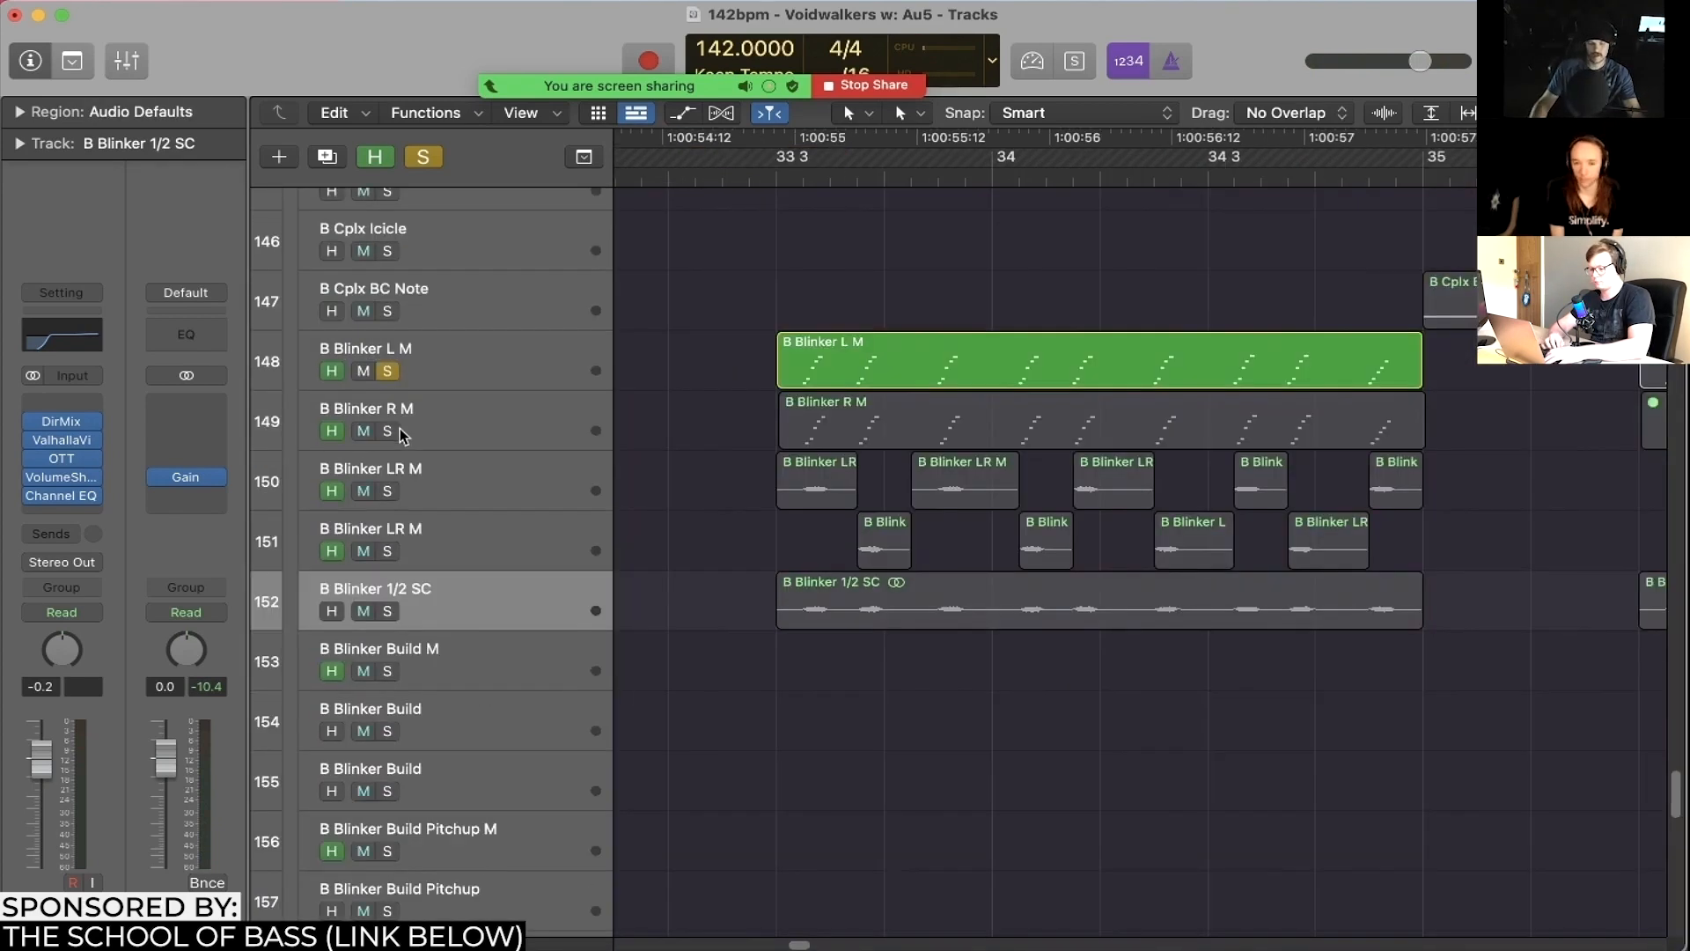
Solo track 149, B Blinker R M, so it plays with B Blinker L M
left_click(421, 421)
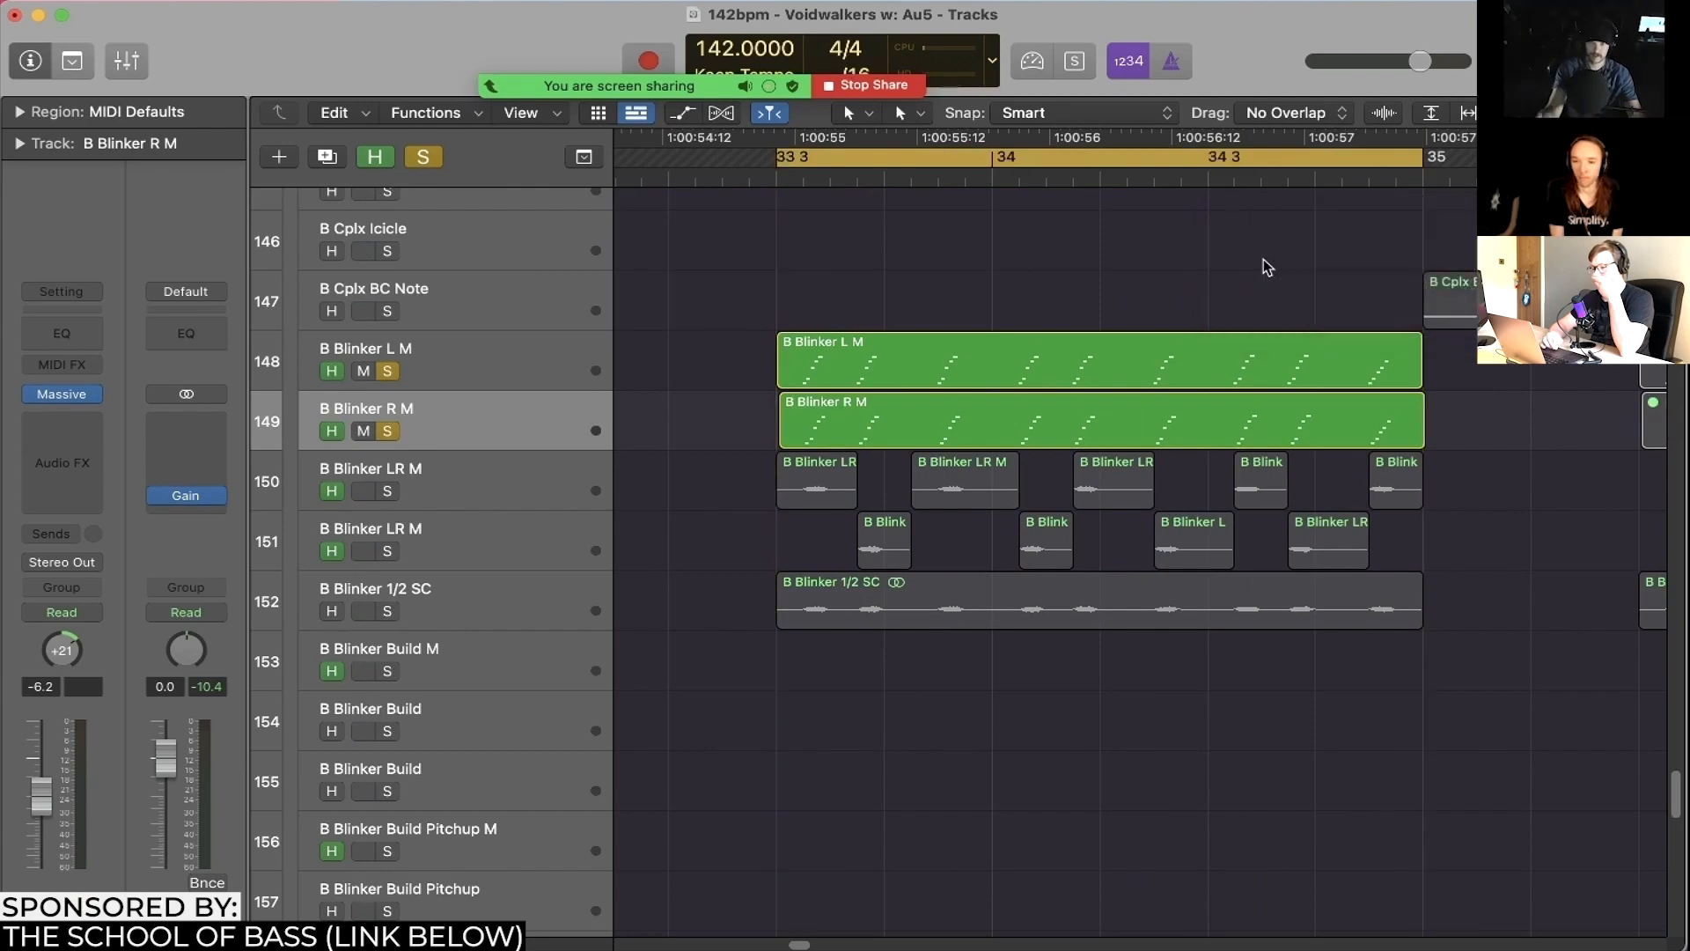
mouse_move(523, 437)
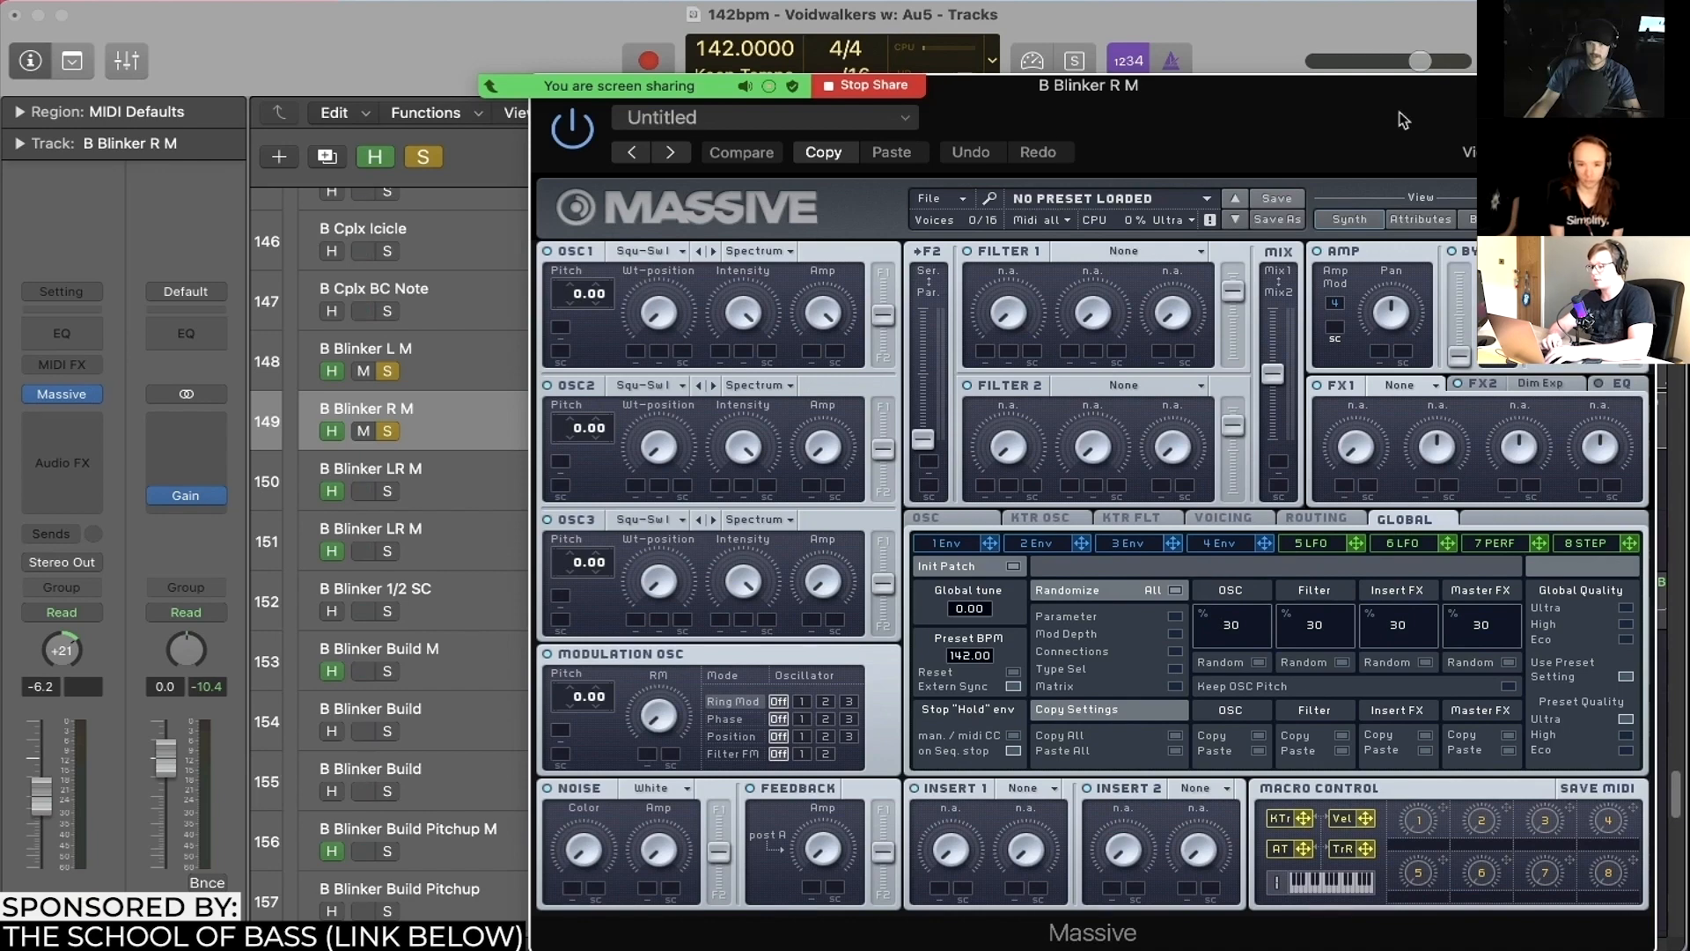
mouse_move(639, 273)
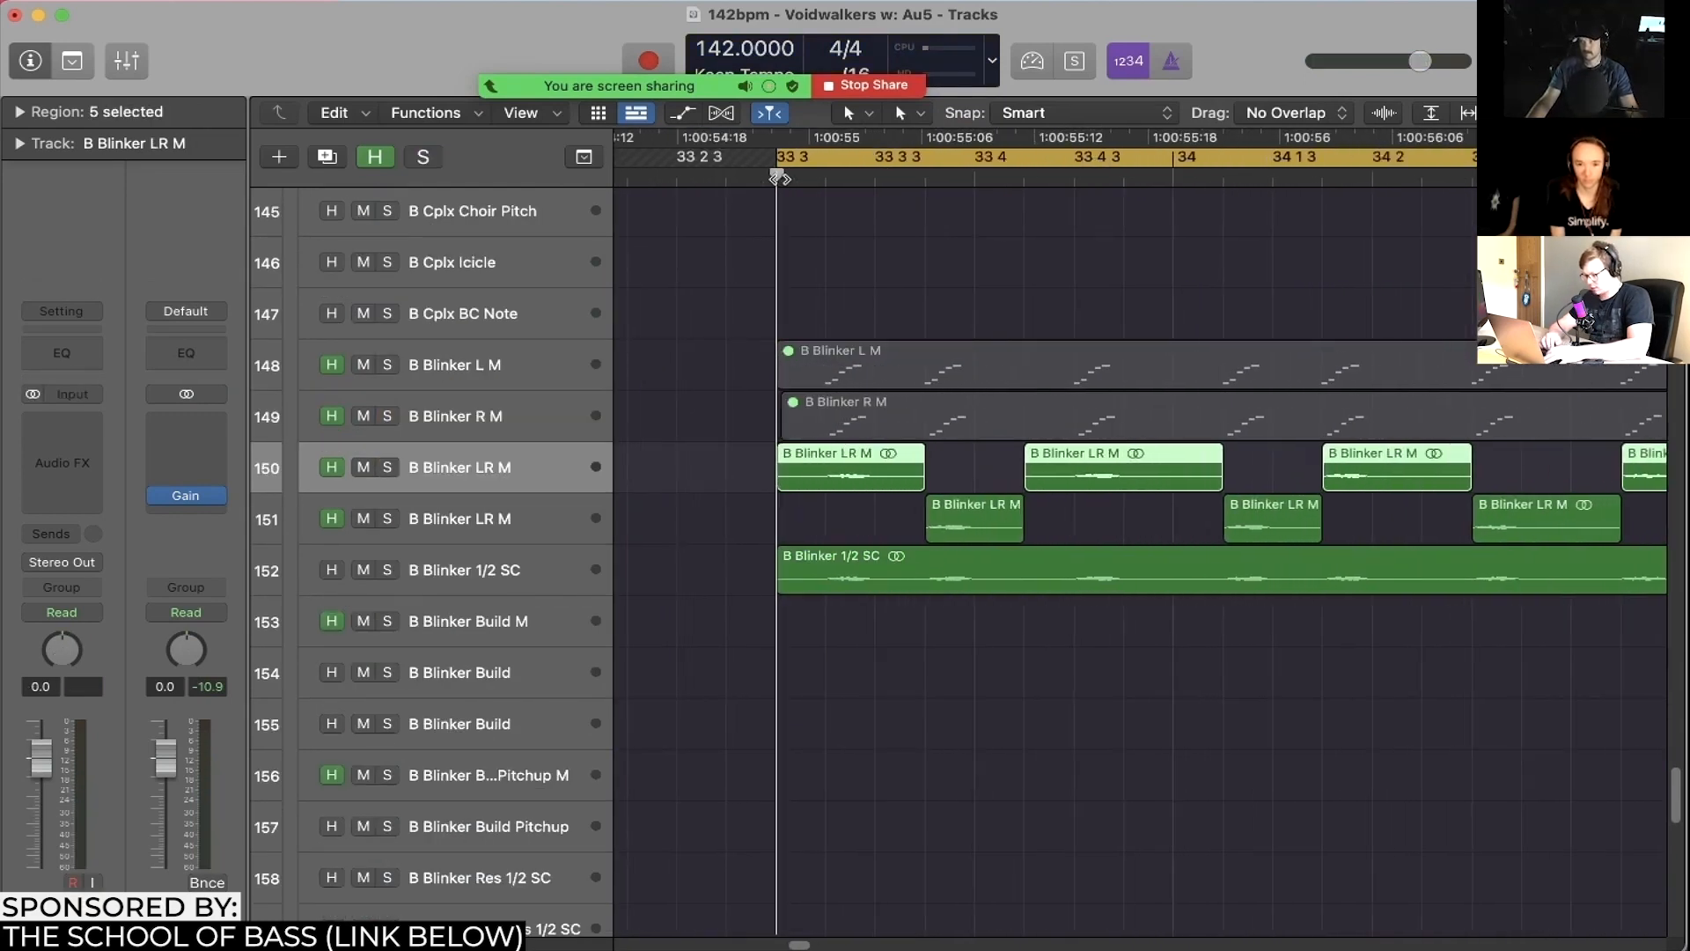
Inspect track 151's Gain plugin showing Swap L/R on, then close it
left_click(466, 364)
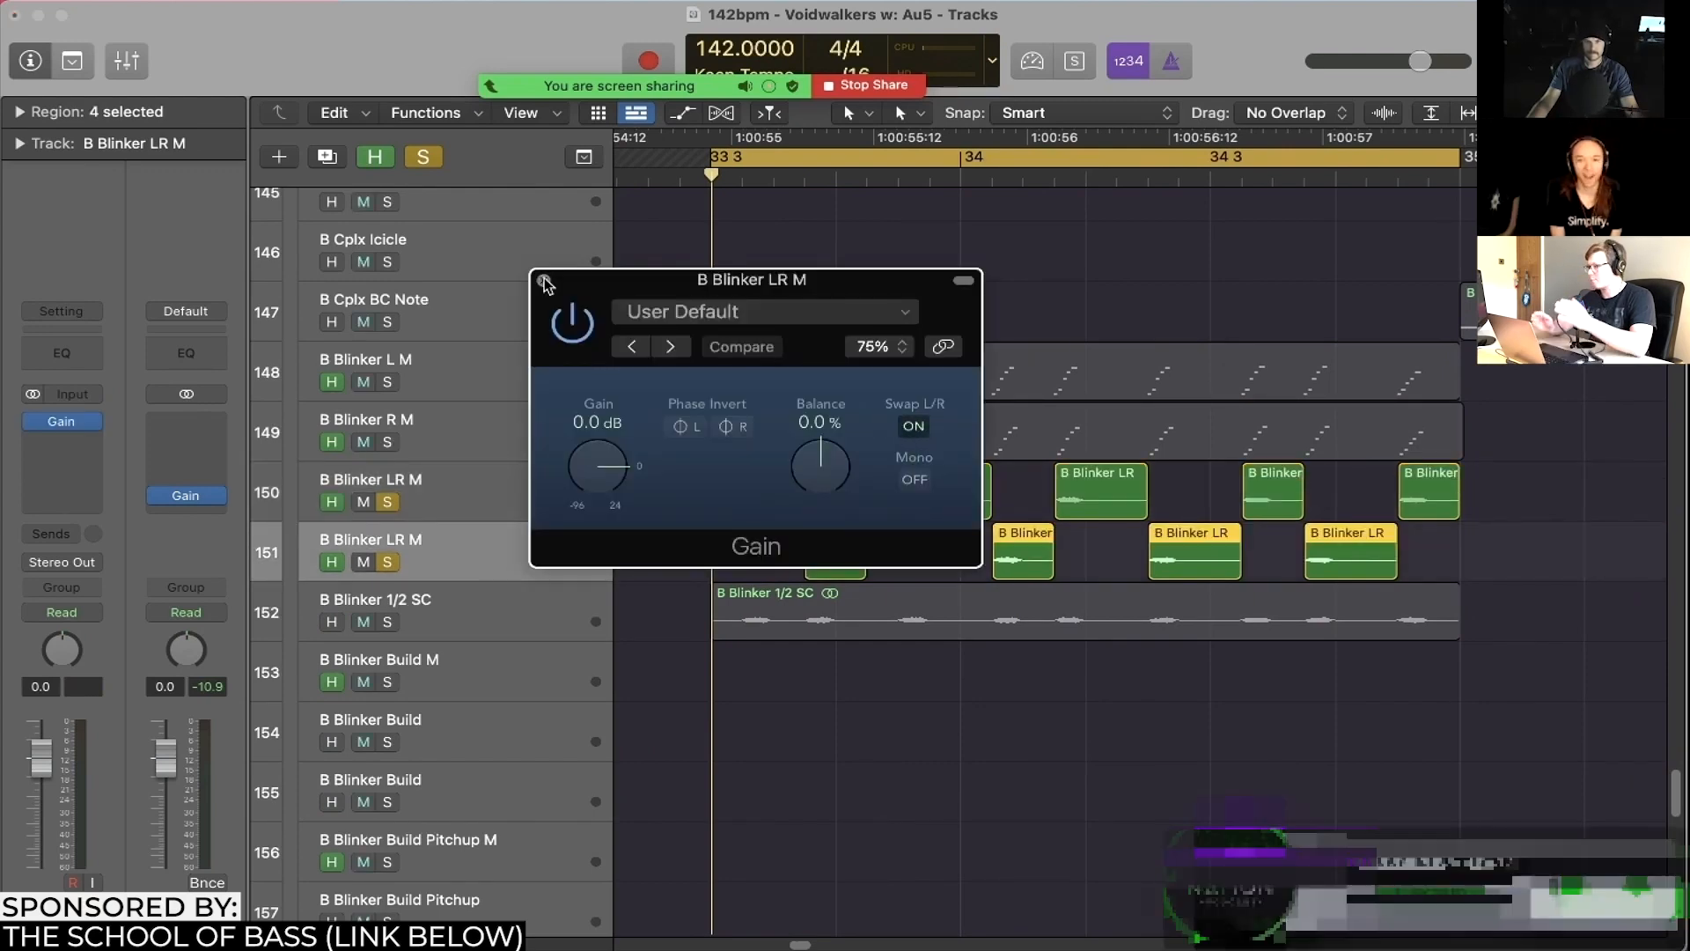
left_click(546, 280)
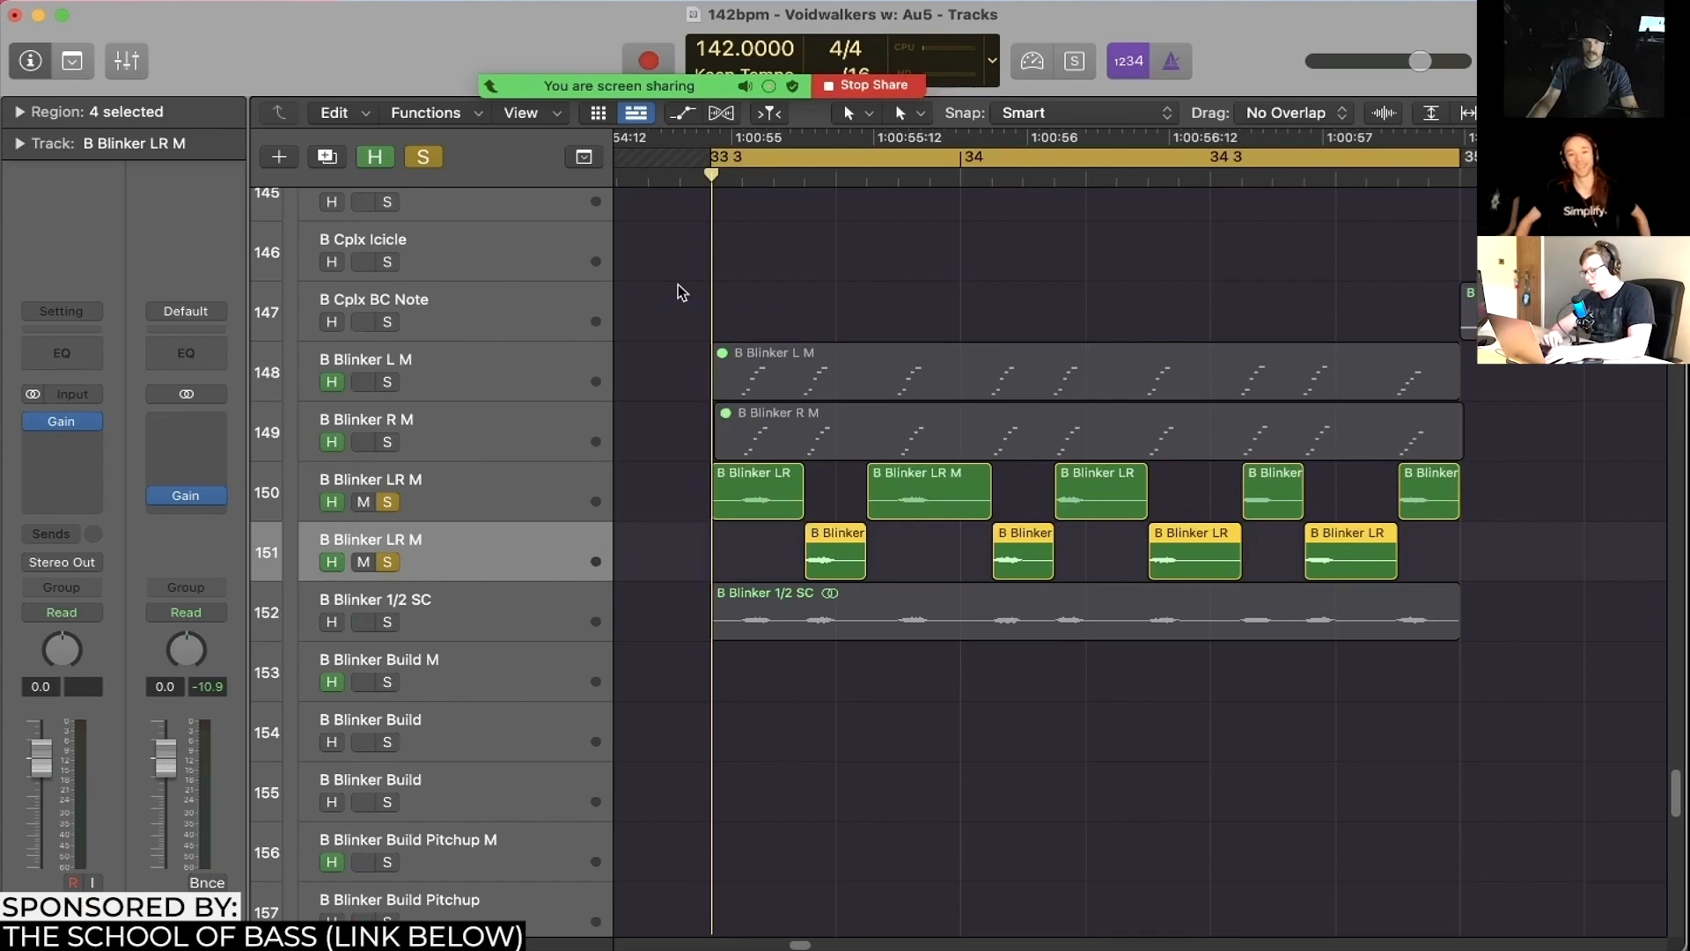